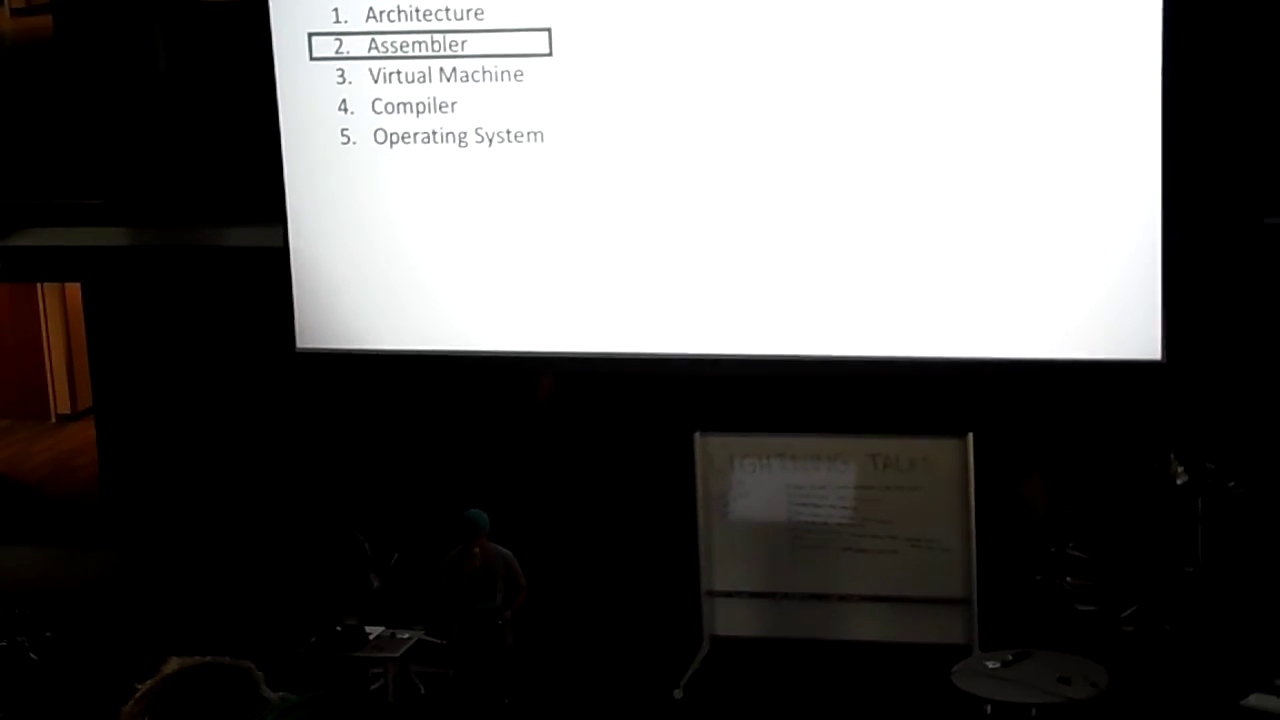
key(Right)
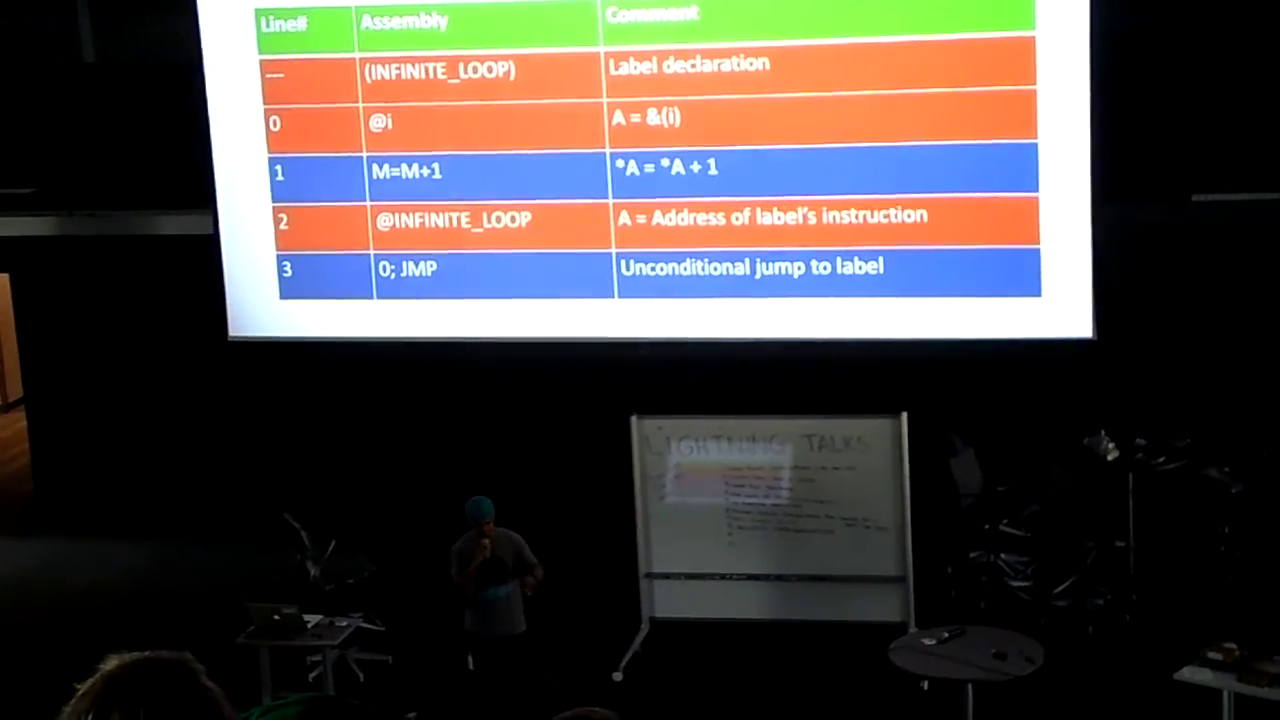